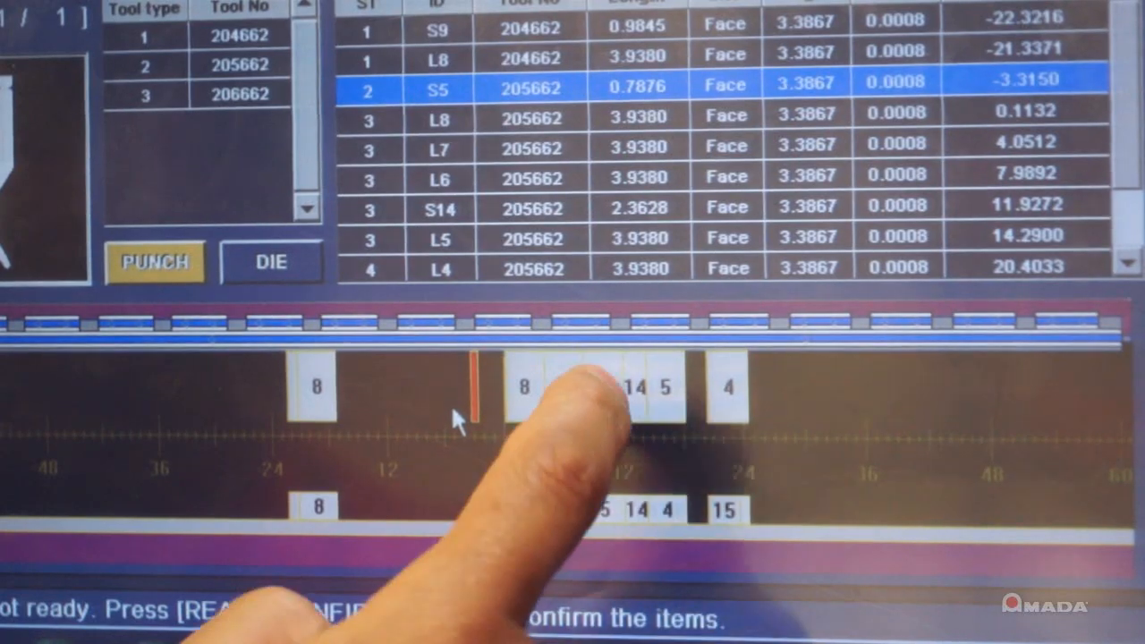
- Bring up the 3D bend simulation from the SIMUL button on the tool layout screen
click(272, 261)
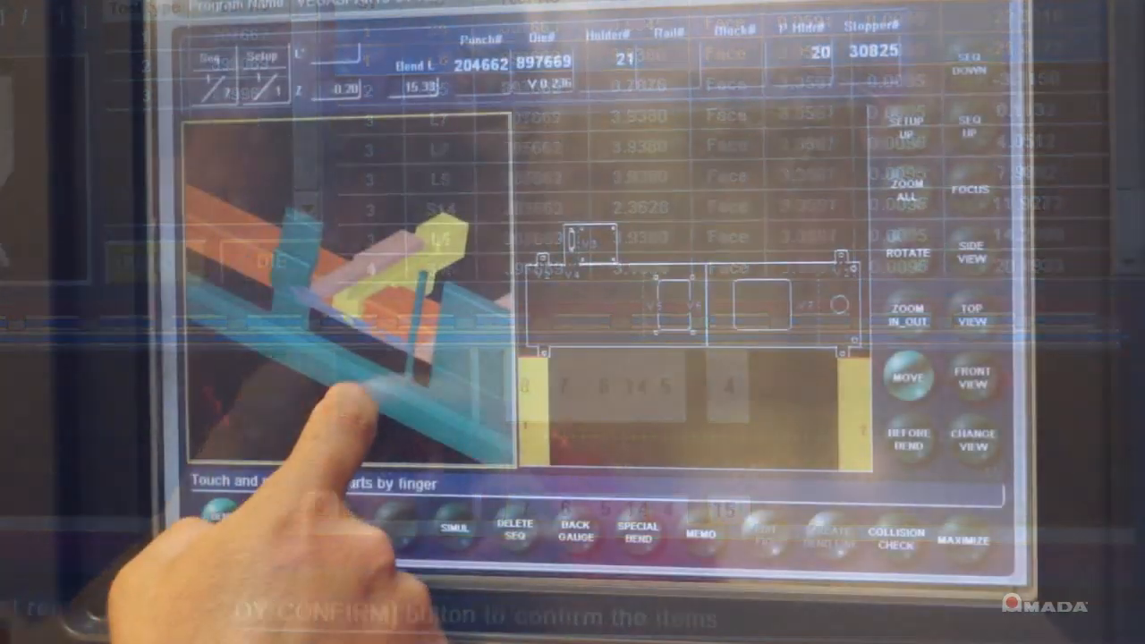
- Show the ATC punch stocker rack table, reviewing rack 1 and advancing to rack 2 of 15
click(907, 250)
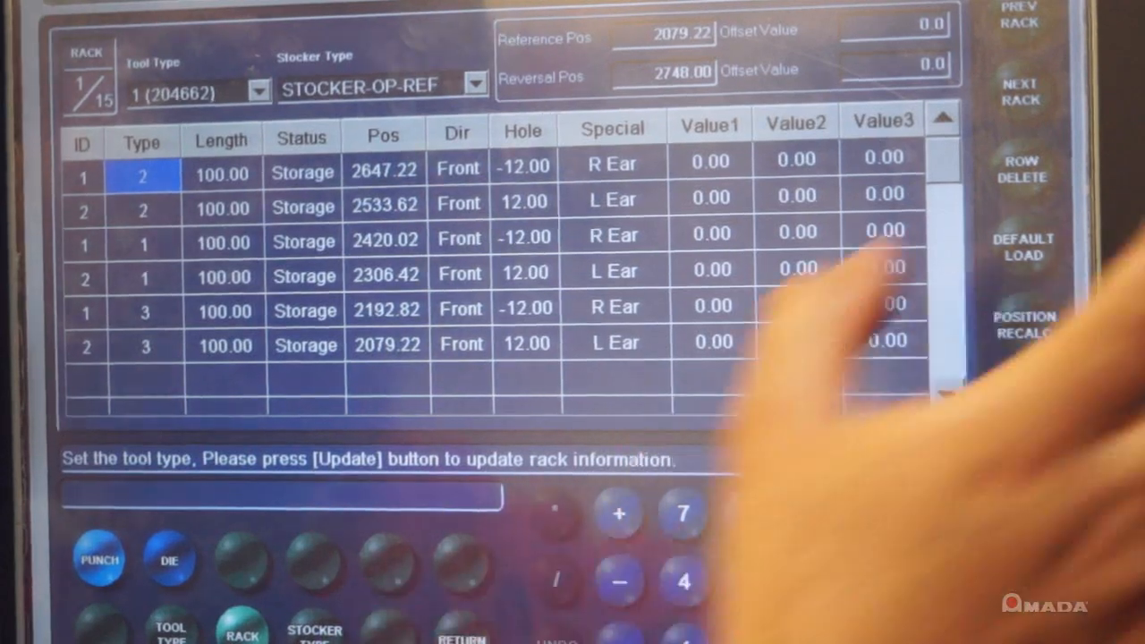
click(1020, 93)
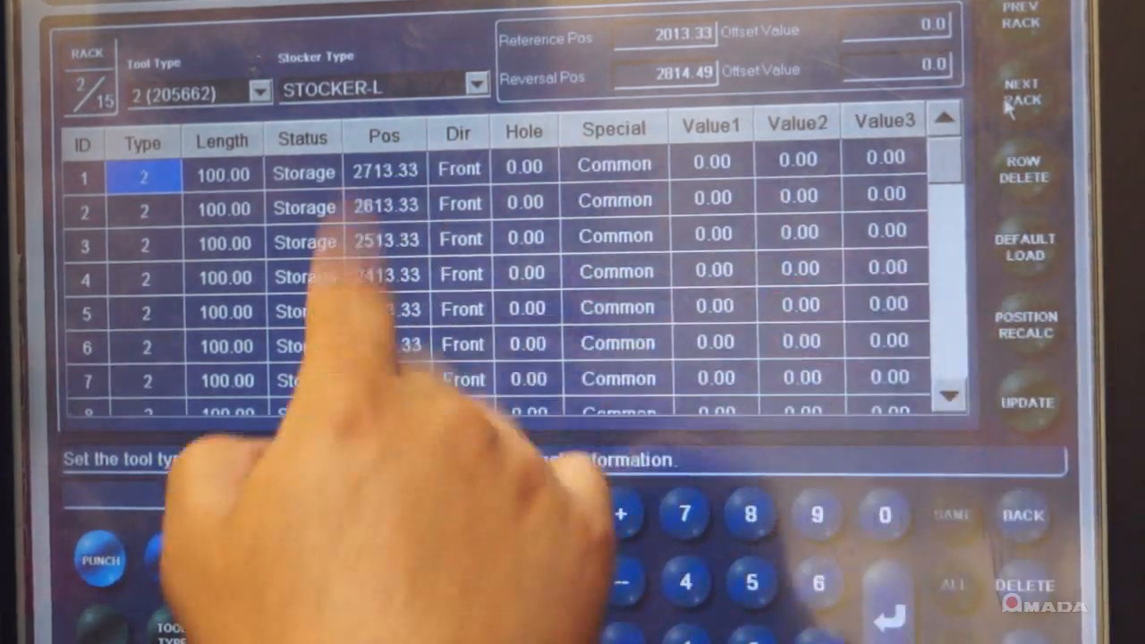